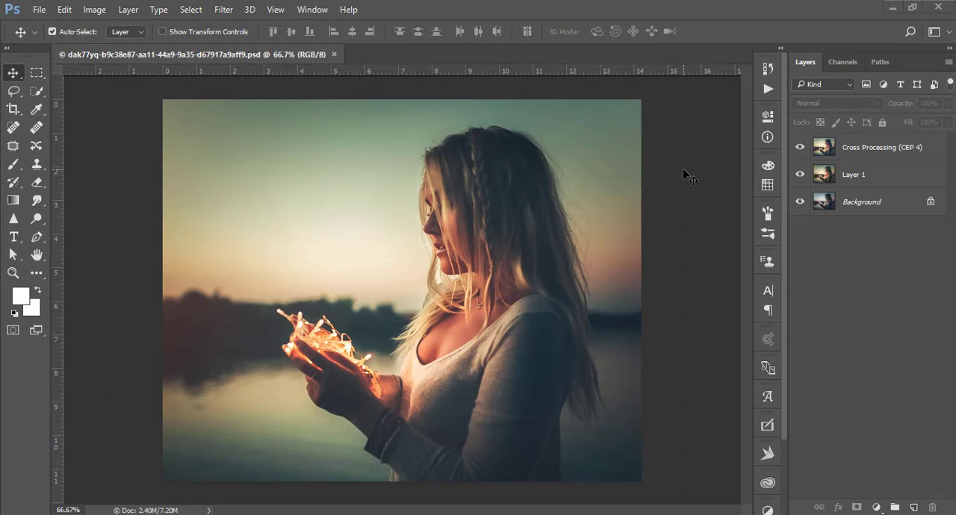
mouse_move(755, 155)
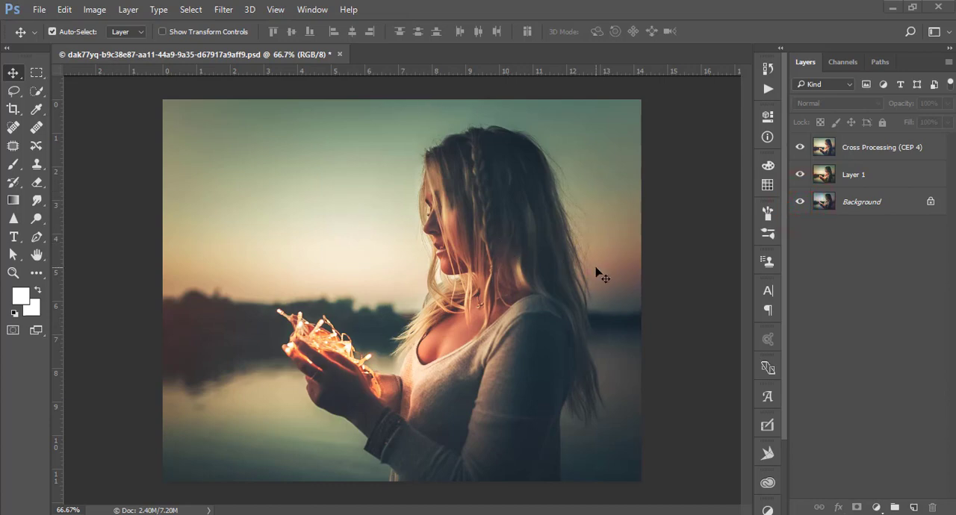
mouse_move(230, 320)
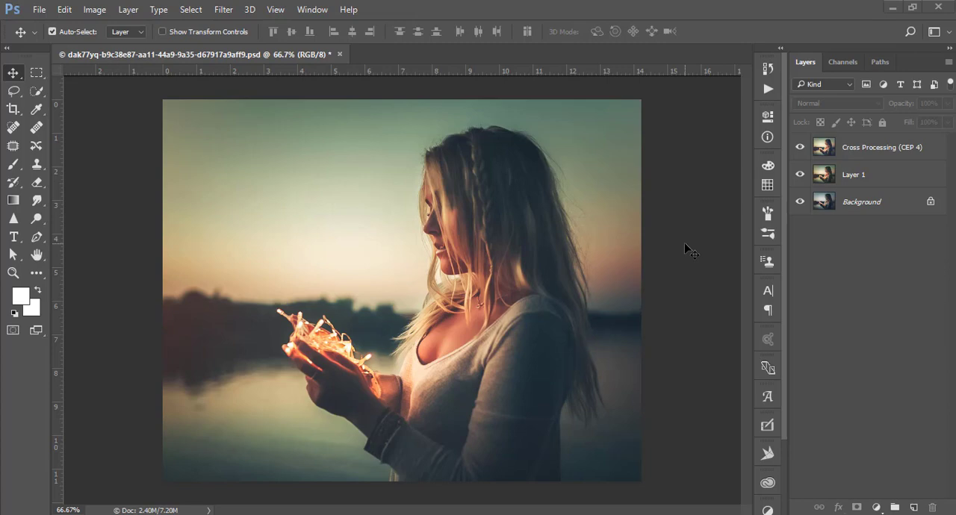
mouse_move(603, 274)
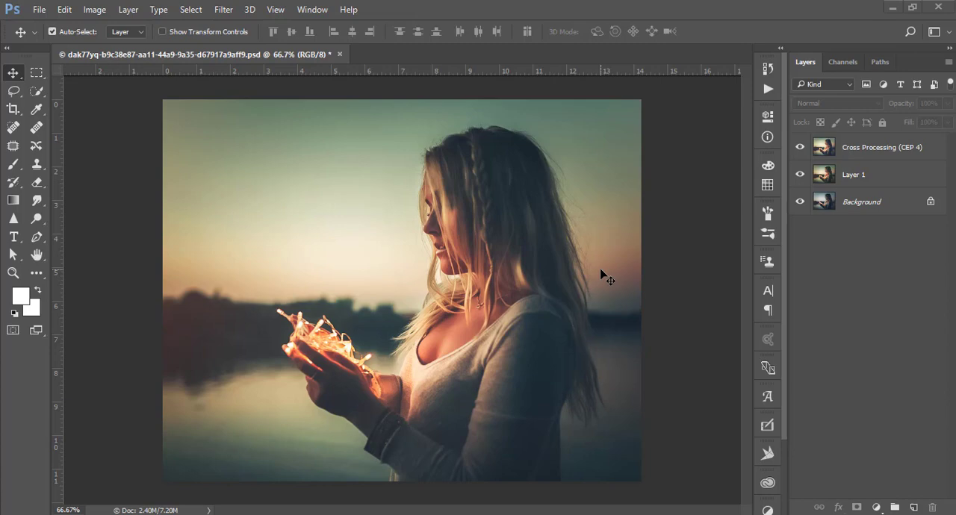
mouse_move(350, 270)
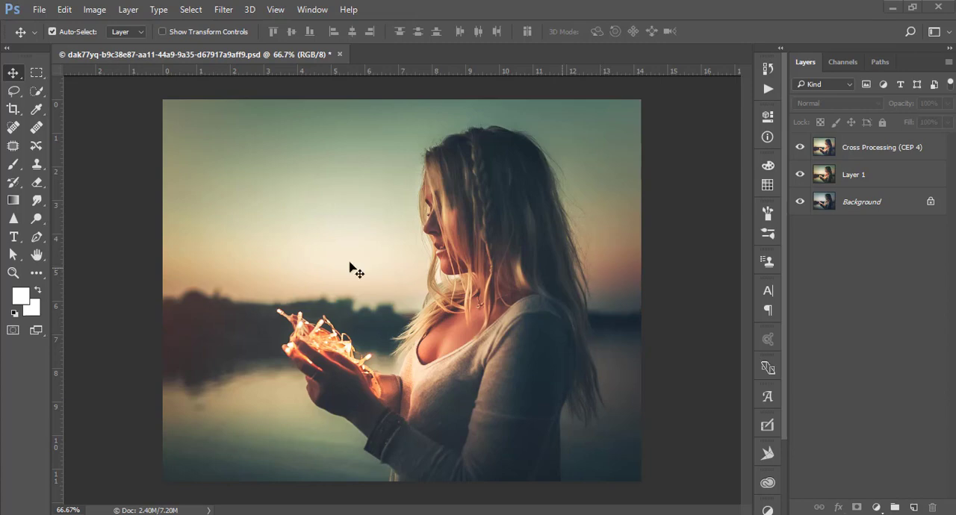
mouse_move(136, 248)
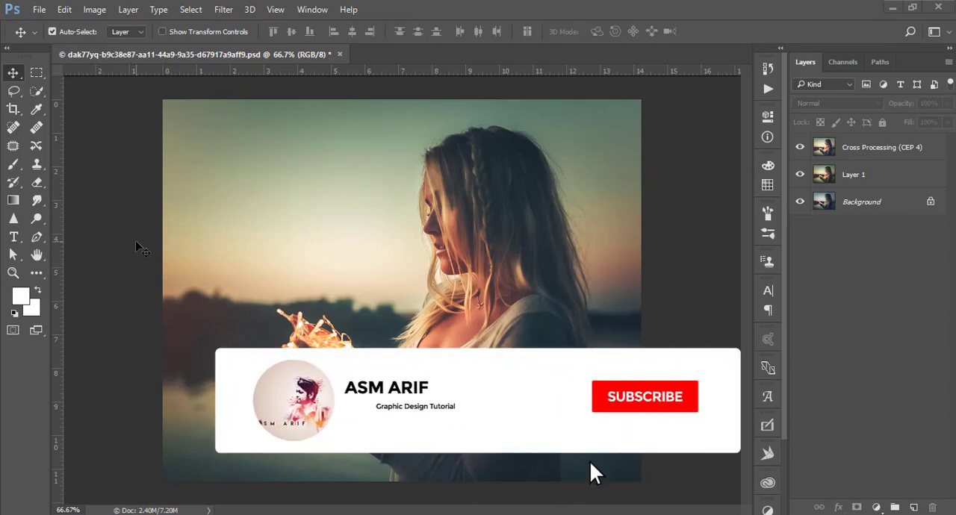
- Open the original ungraded fairy-lights JPG into its own tab via File > Open
click(643, 396)
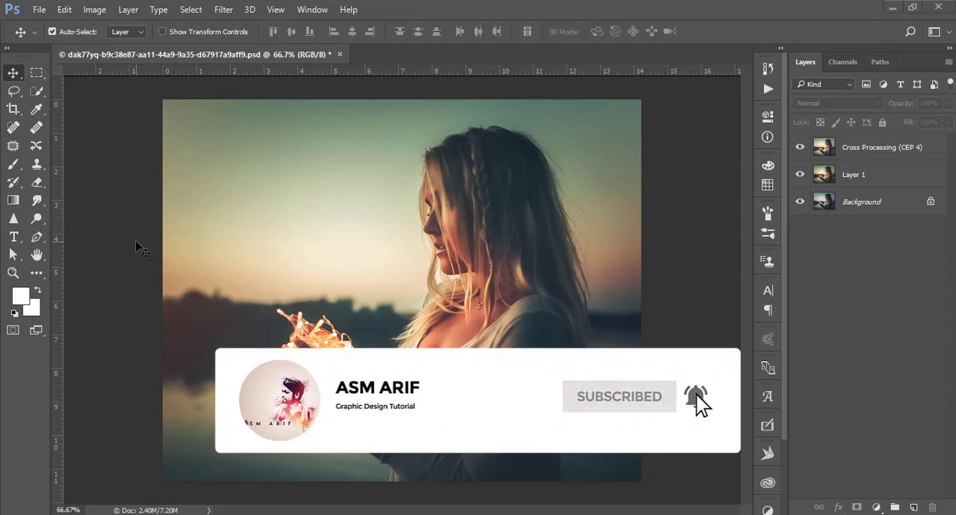
click(38, 9)
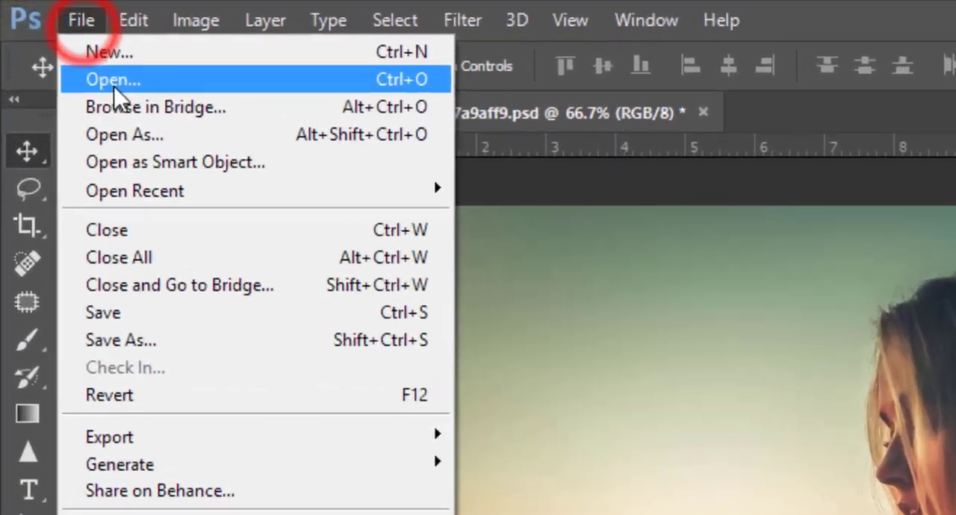
click(112, 79)
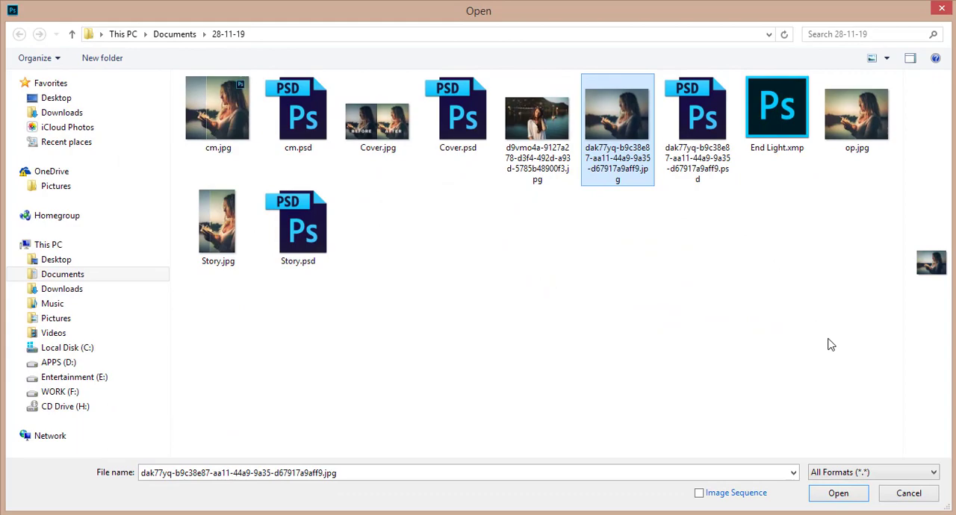
click(839, 493)
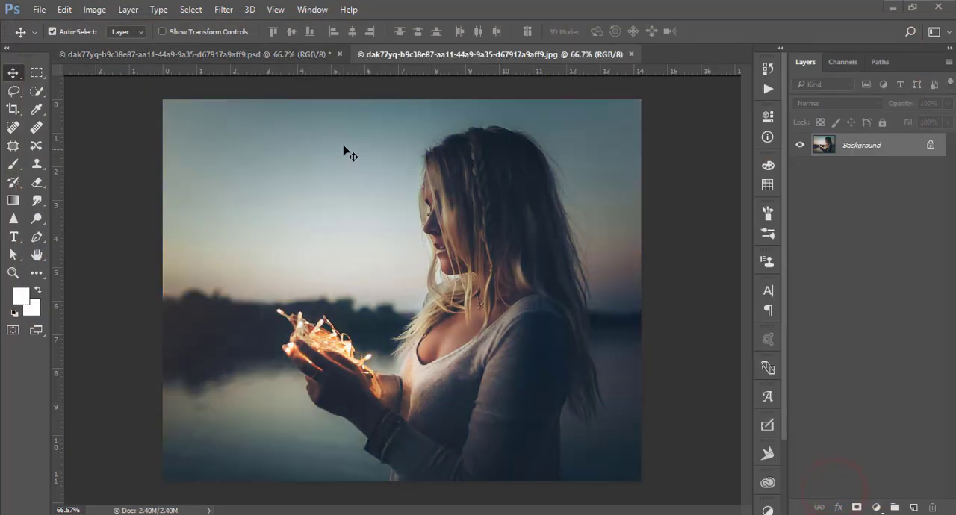
mouse_move(401, 223)
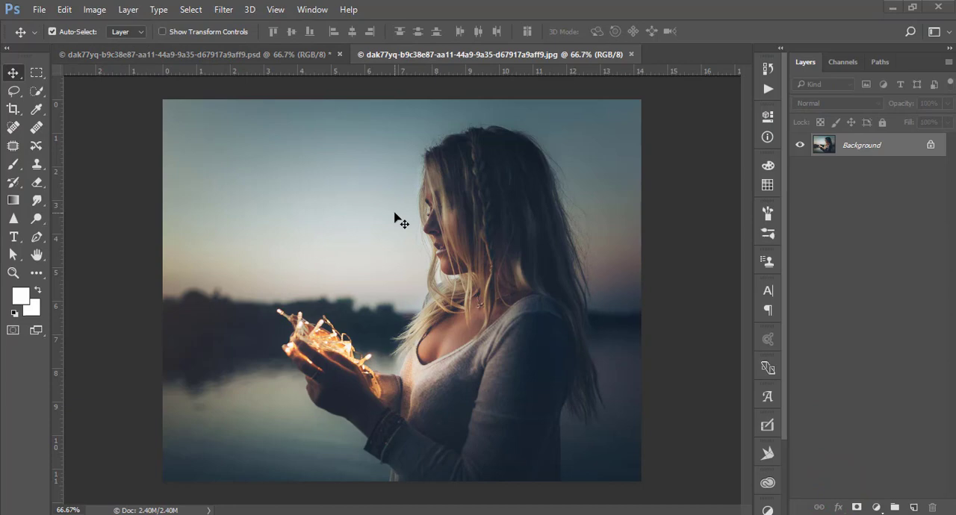
mouse_move(335, 209)
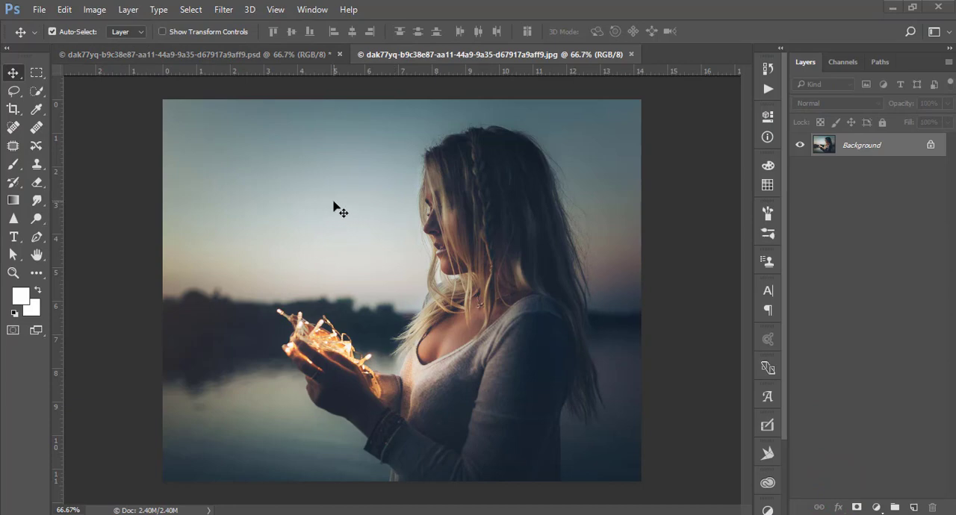
mouse_move(173, 177)
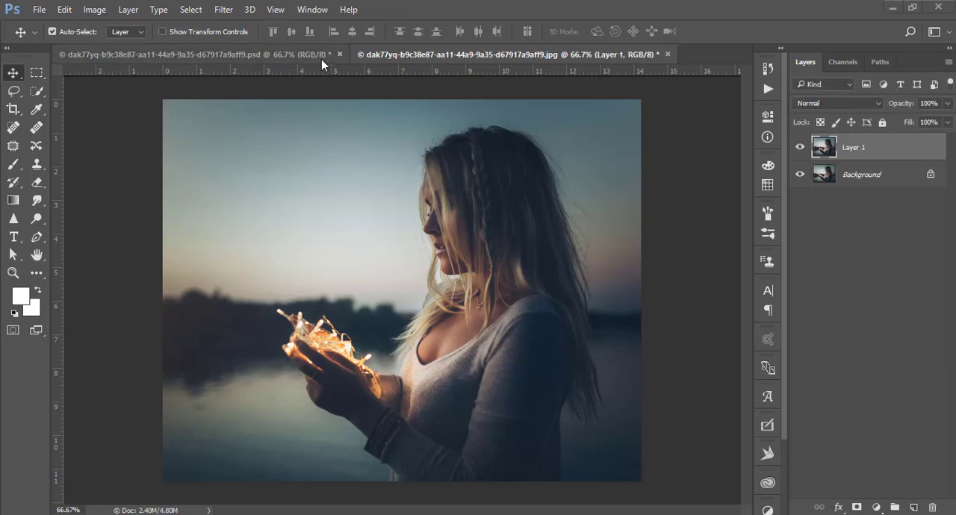
- Launch the Camera Raw Filter on Layer 1 from the Filter menu
click(222, 9)
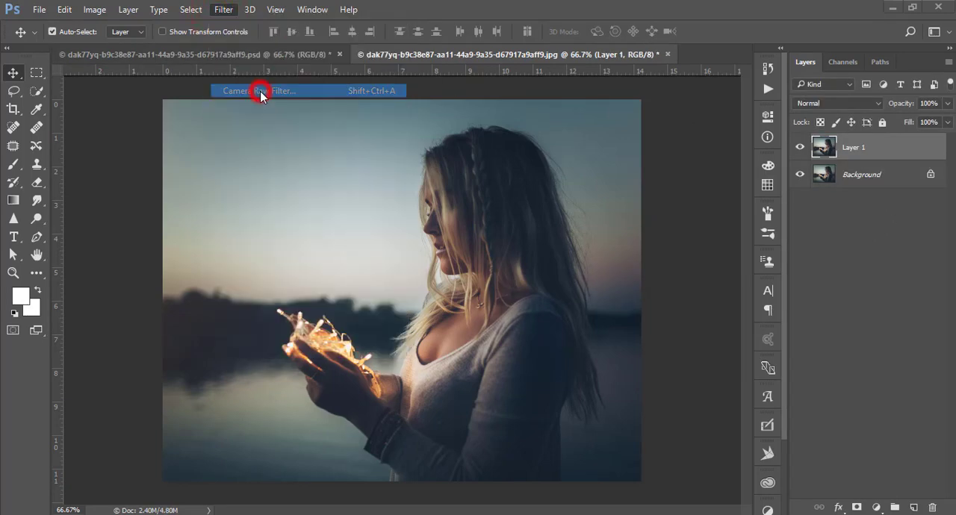
click(259, 90)
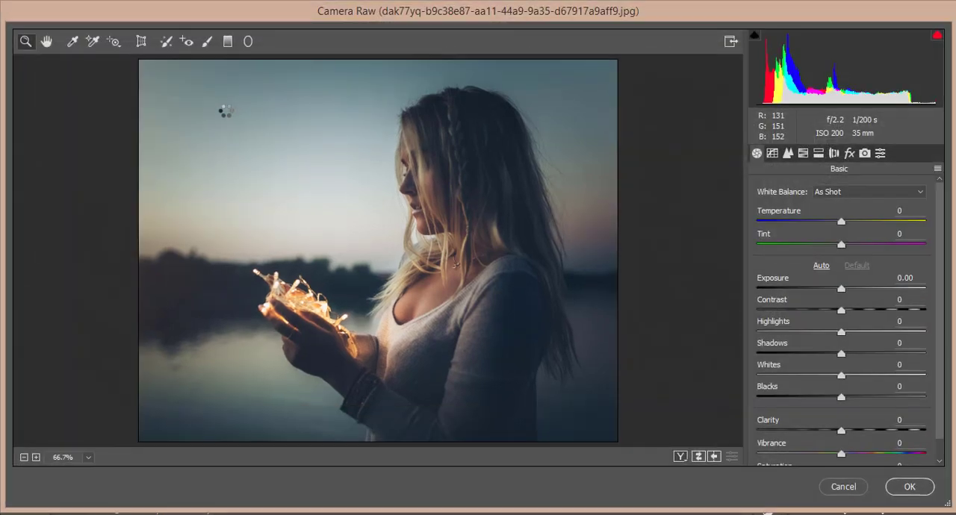
mouse_move(238, 69)
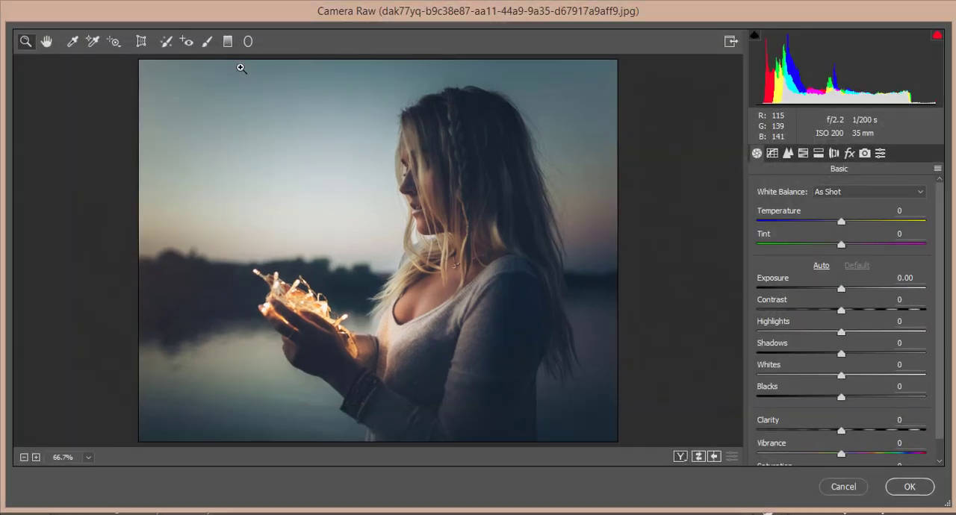
mouse_move(485, 21)
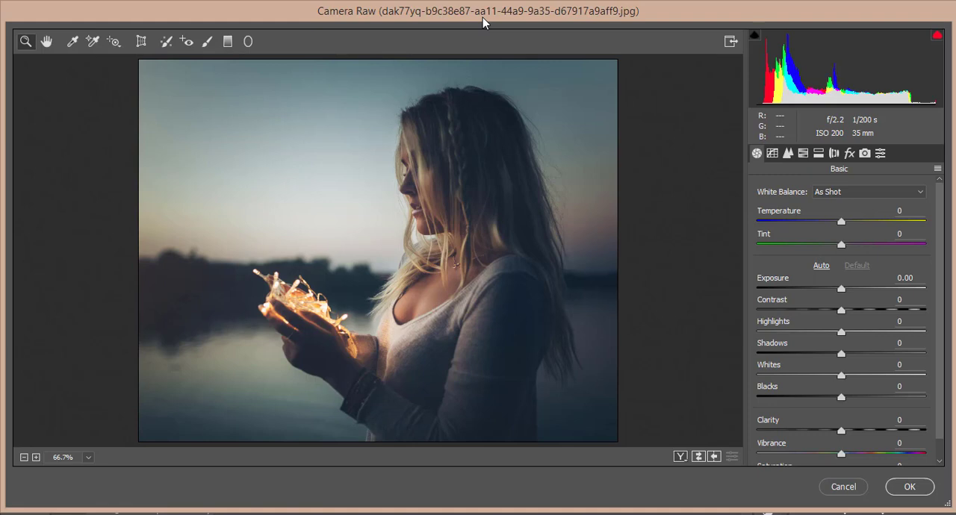
mouse_move(46, 219)
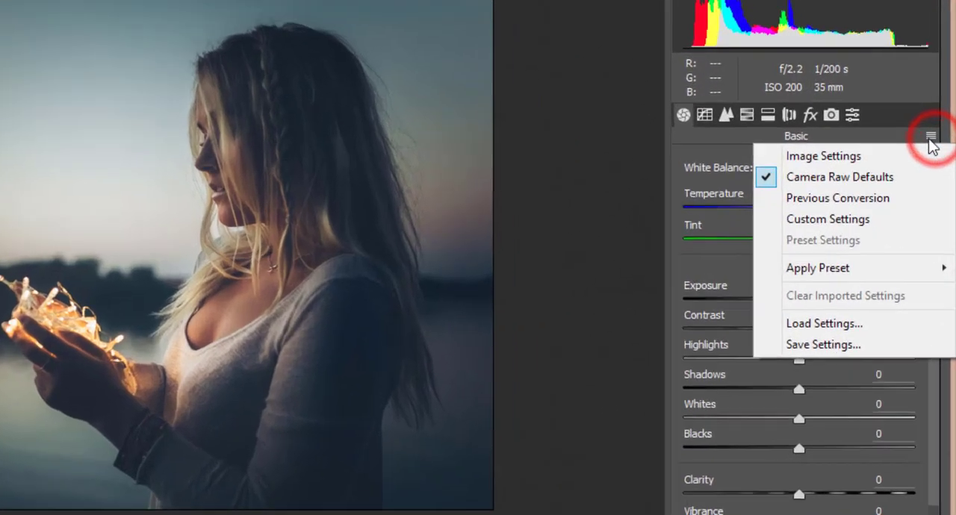
- Load the saved End Light.xmp settings file into Camera Raw
click(825, 323)
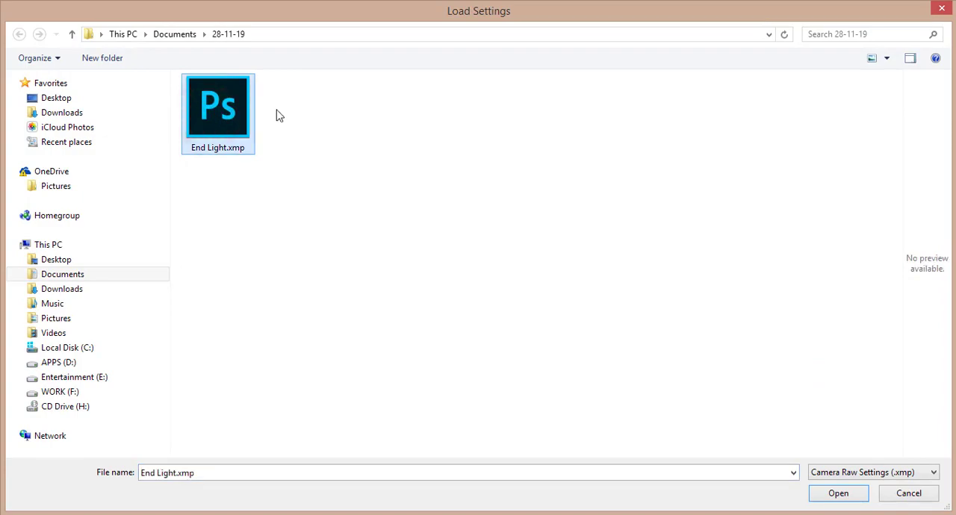
click(838, 494)
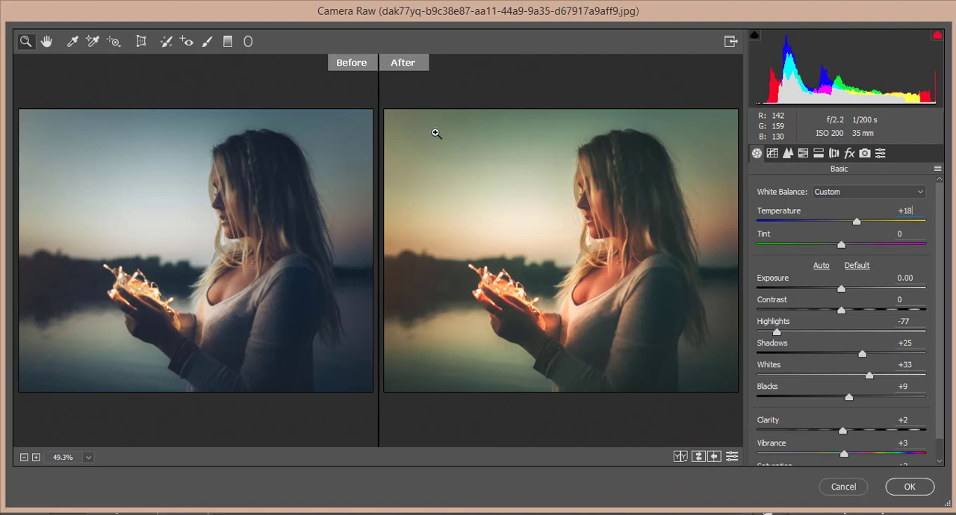
mouse_move(513, 325)
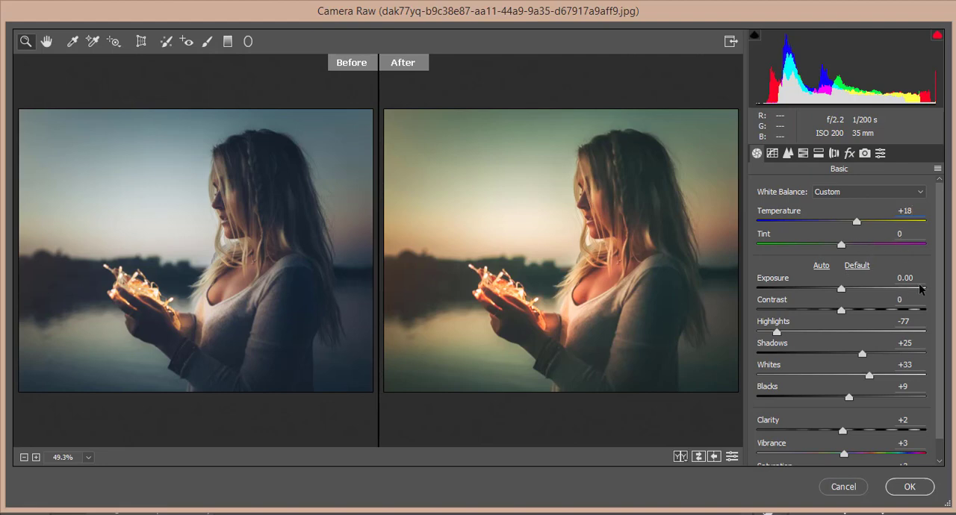
mouse_move(920, 303)
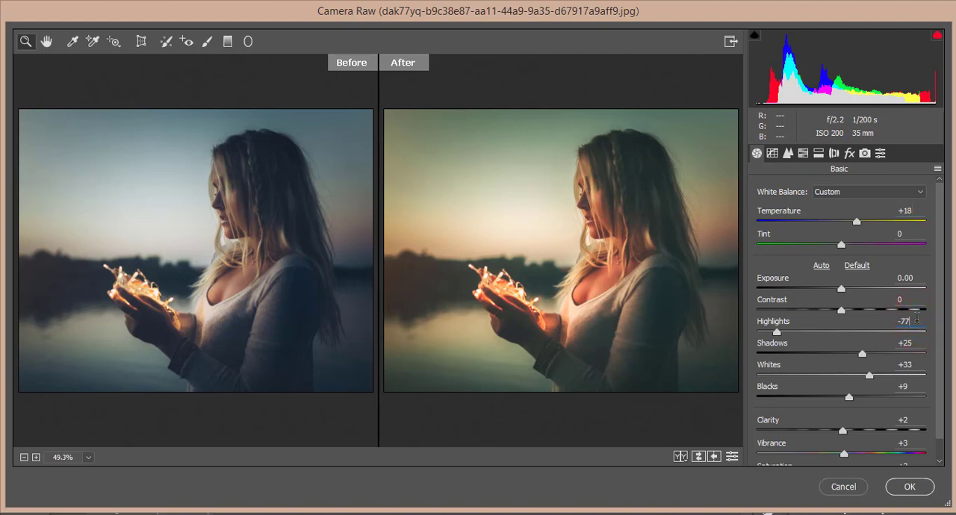
mouse_move(525, 297)
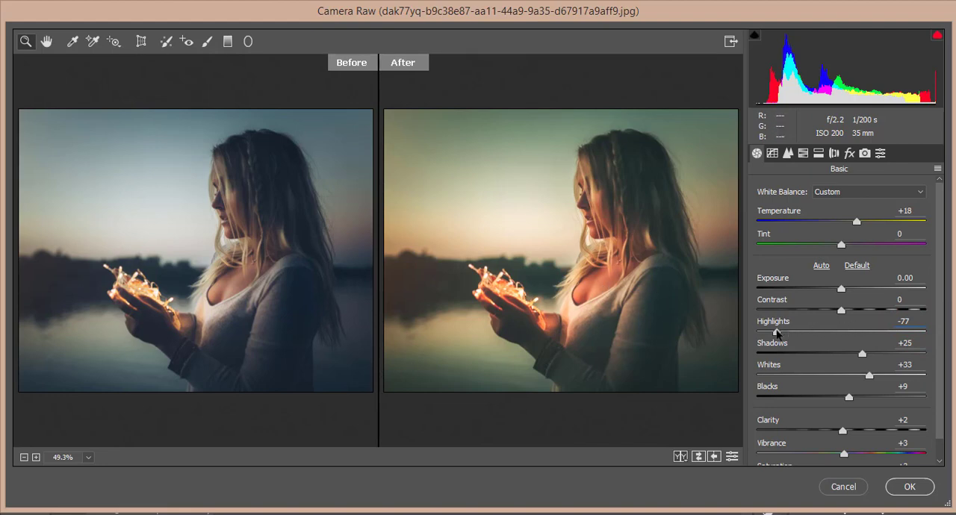
mouse_move(499, 314)
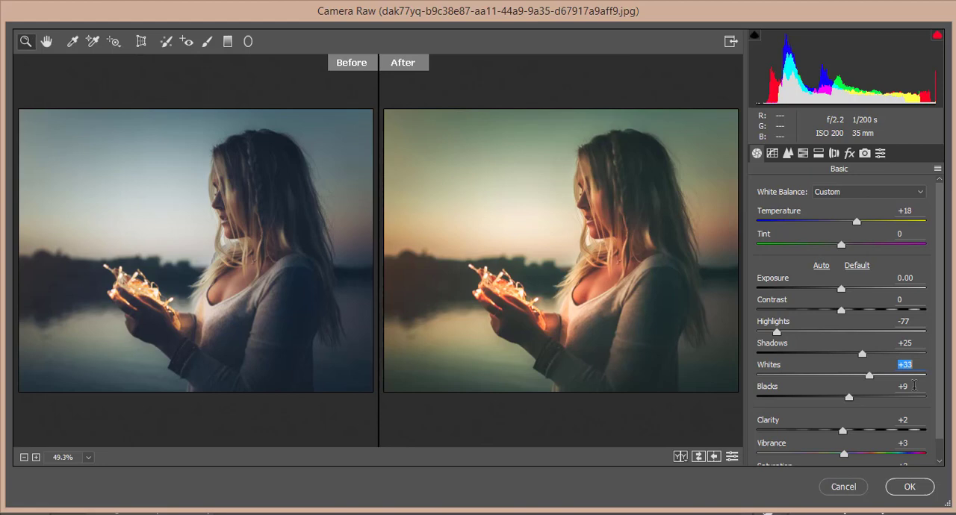
- Review the loaded Basic values (Temperature +18, Highlights -77), then view the Tone Curve
scroll(down, 3)
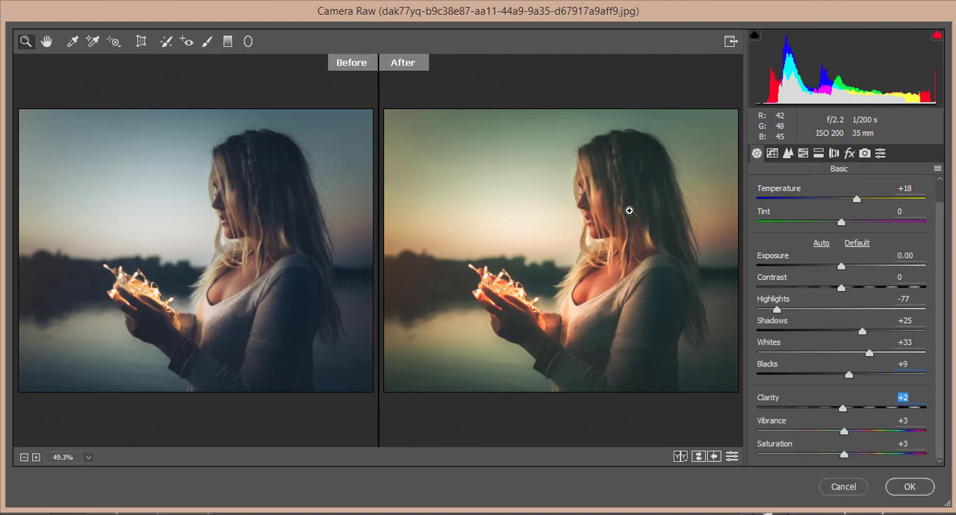
mouse_move(453, 332)
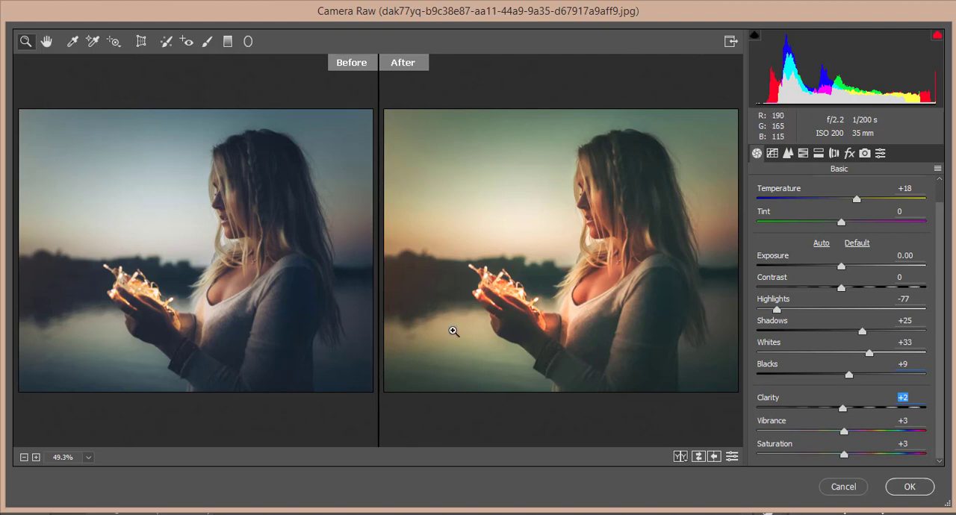
mouse_move(599, 139)
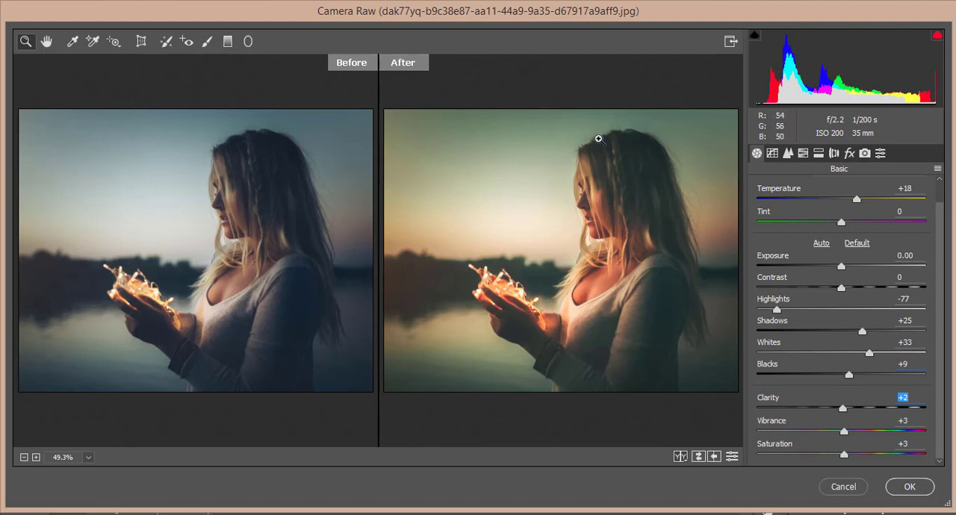
mouse_move(760, 343)
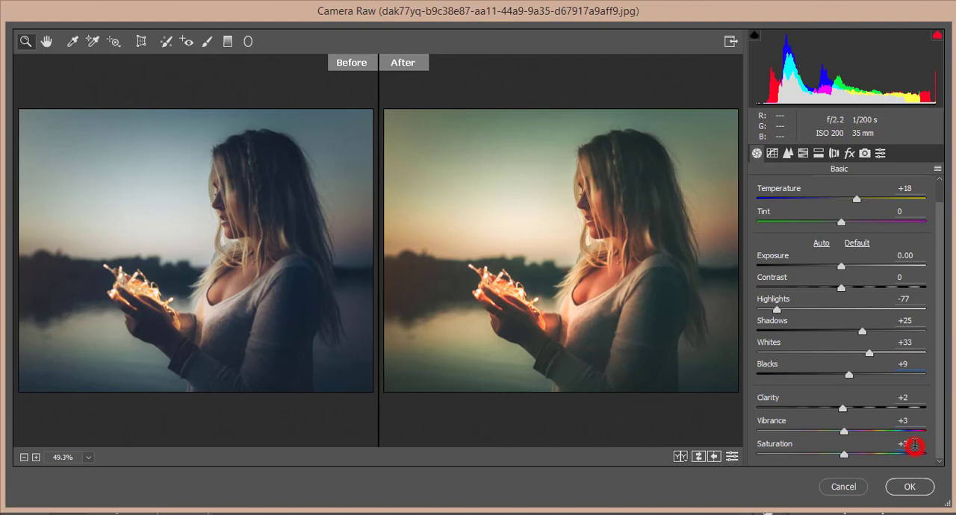
click(773, 153)
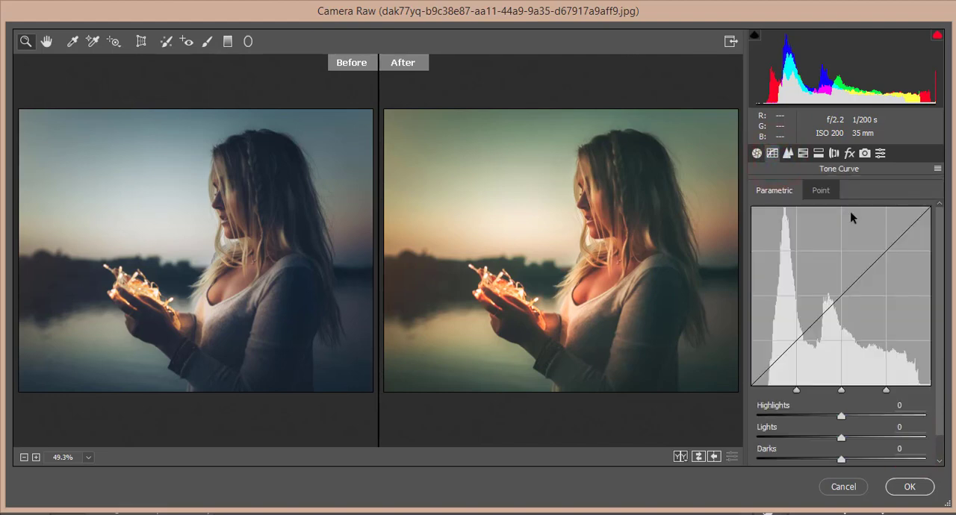
- Set sharpening Amount 28 and noise reduction luminance 25, color 24, smoothness 56
click(787, 153)
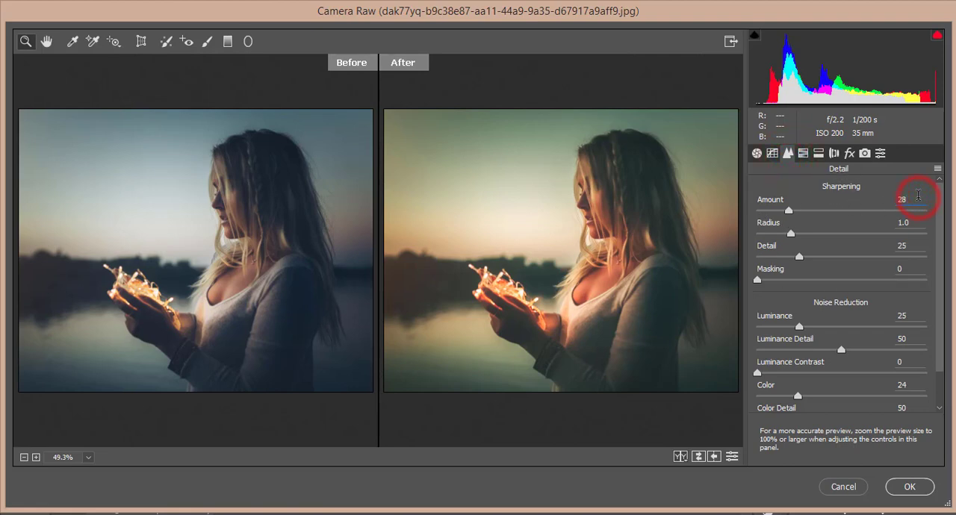
click(919, 222)
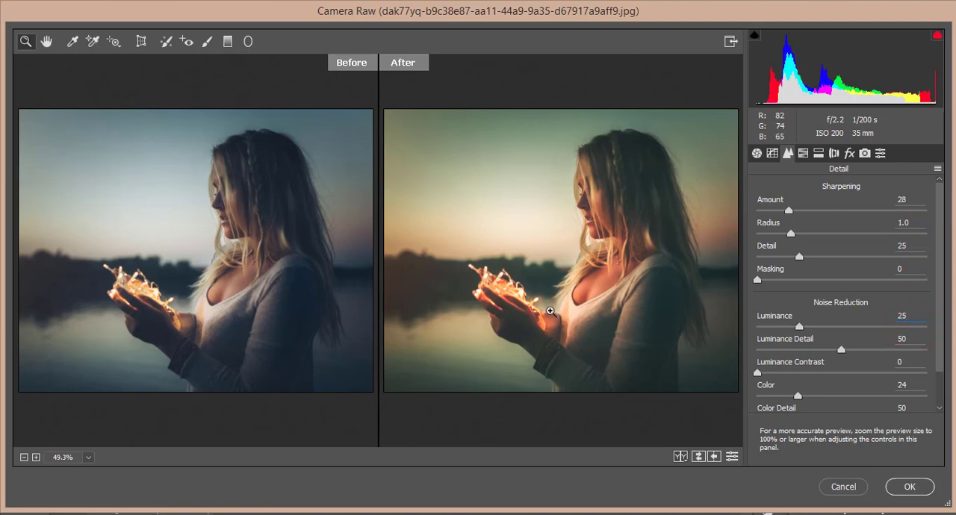
mouse_move(625, 314)
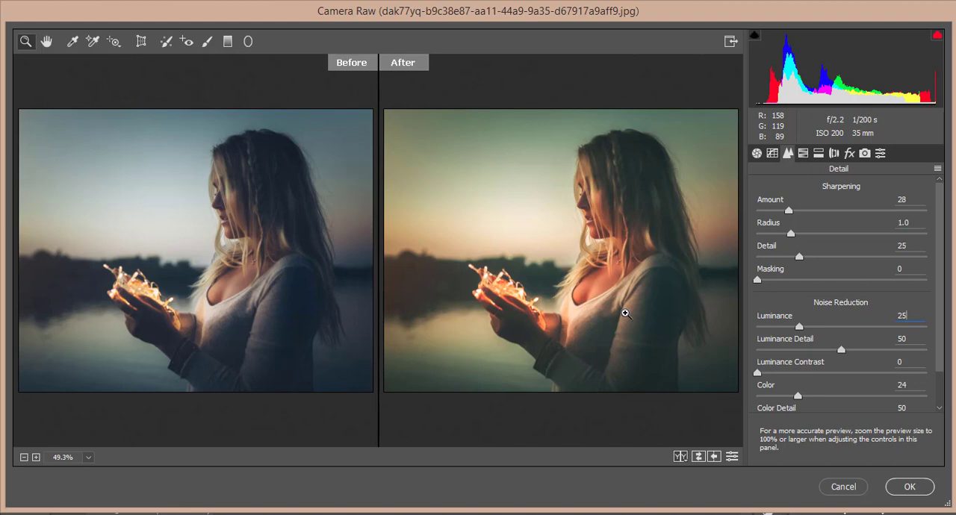
mouse_move(371, 294)
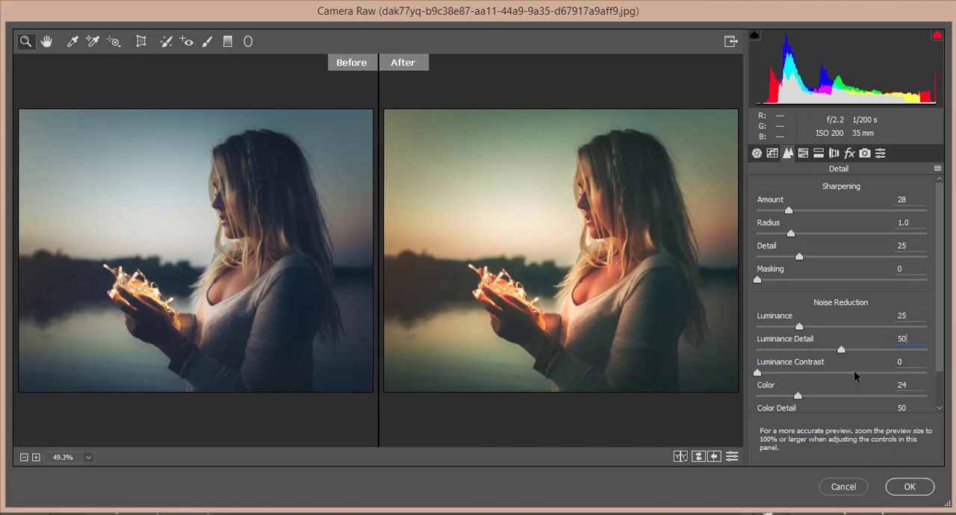
scroll(down, 3)
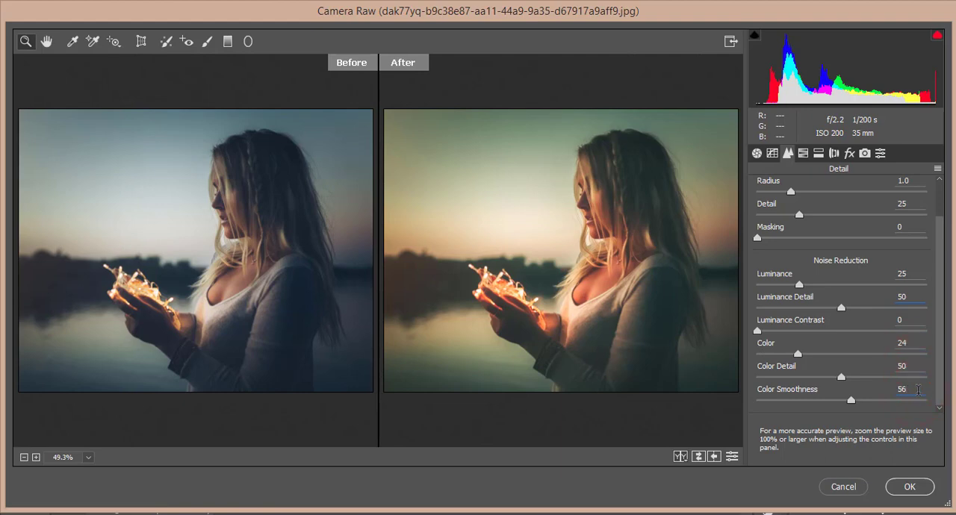
mouse_move(765, 344)
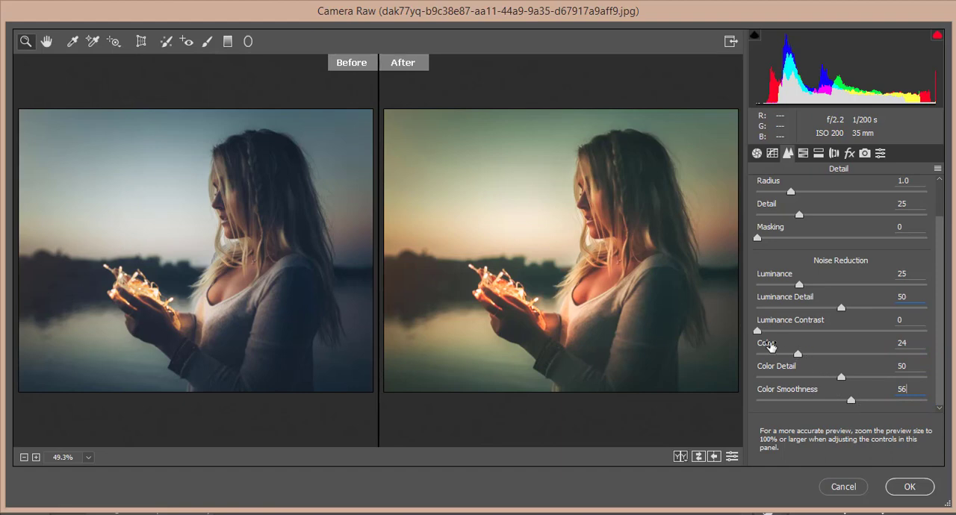
mouse_move(882, 413)
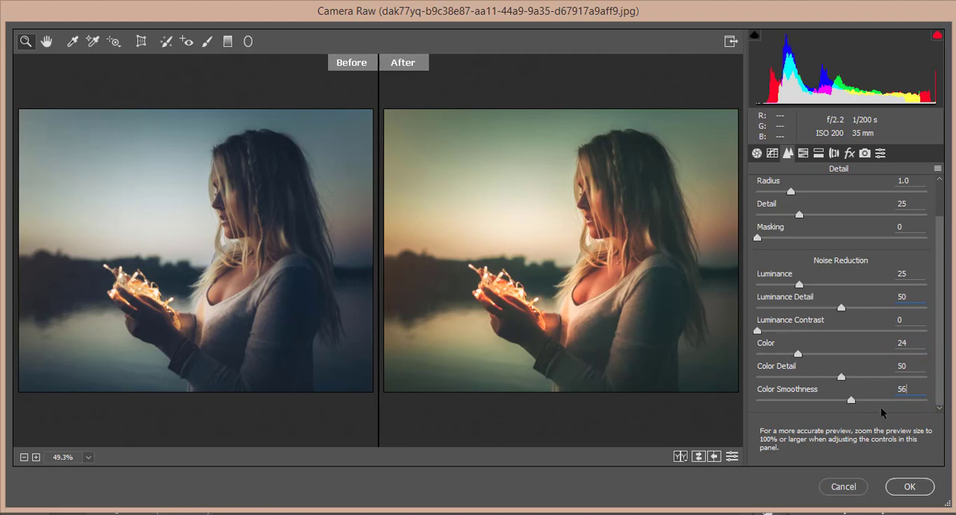
mouse_move(468, 229)
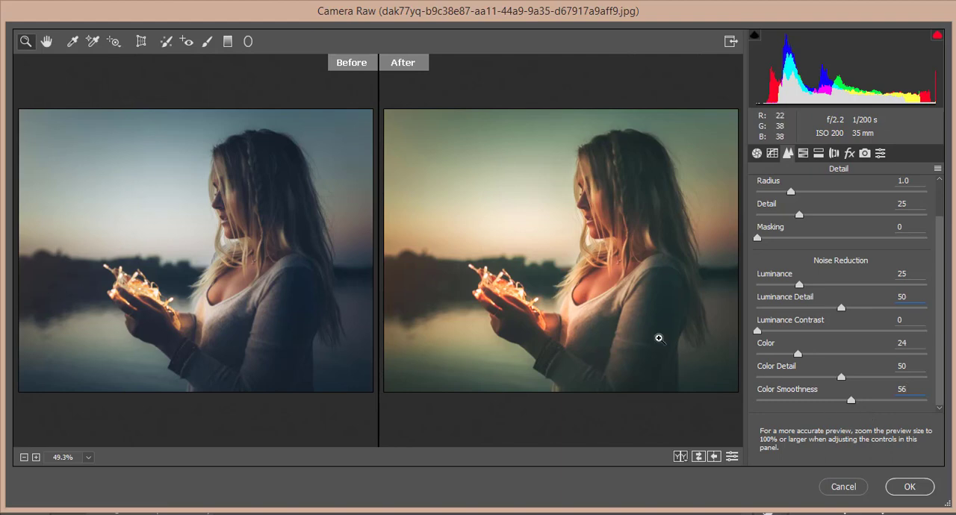
click(803, 153)
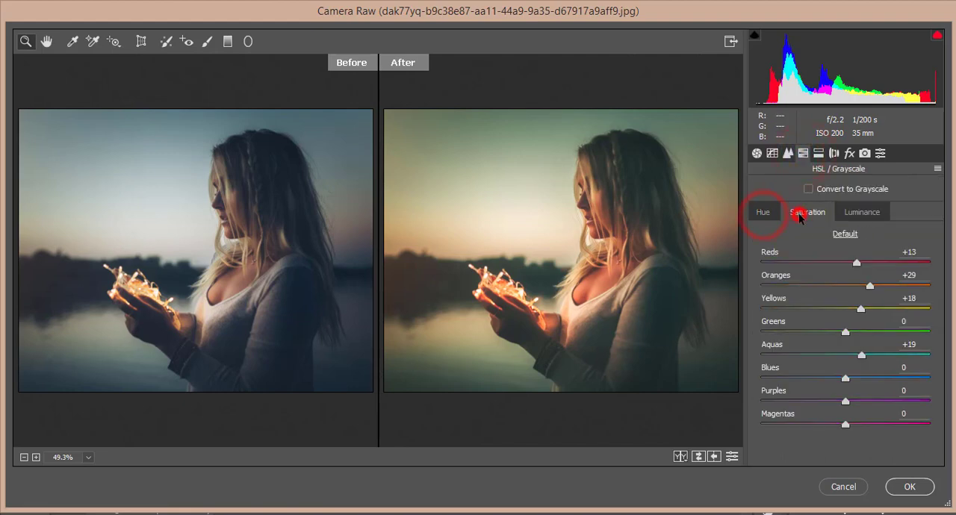
- Adjust per-colour Hue, Saturation and Luminance sliders, boosting reds, oranges, yellows and aquas
click(763, 211)
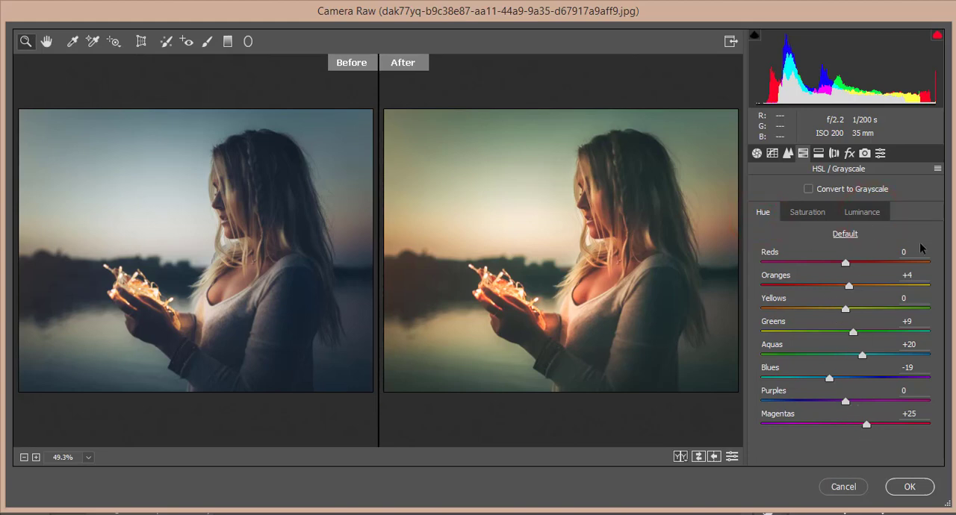
mouse_move(920, 276)
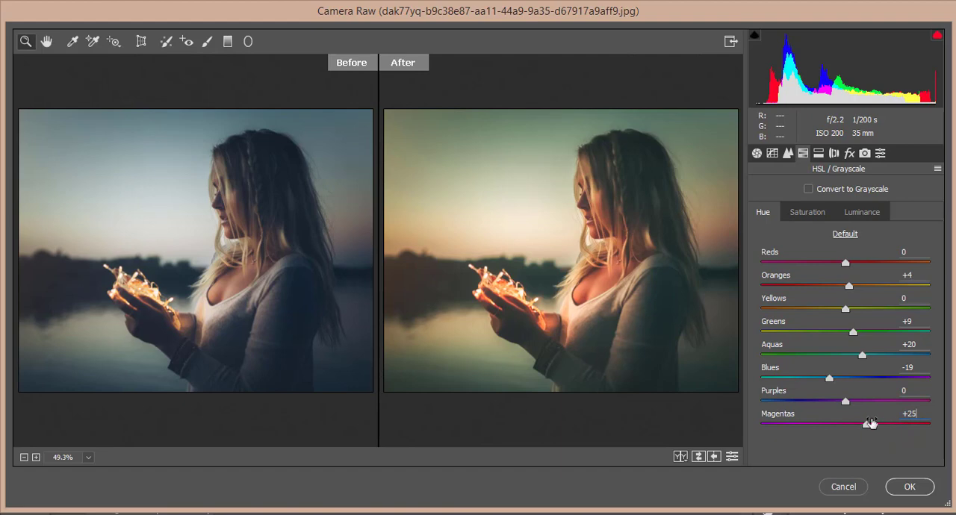
click(808, 212)
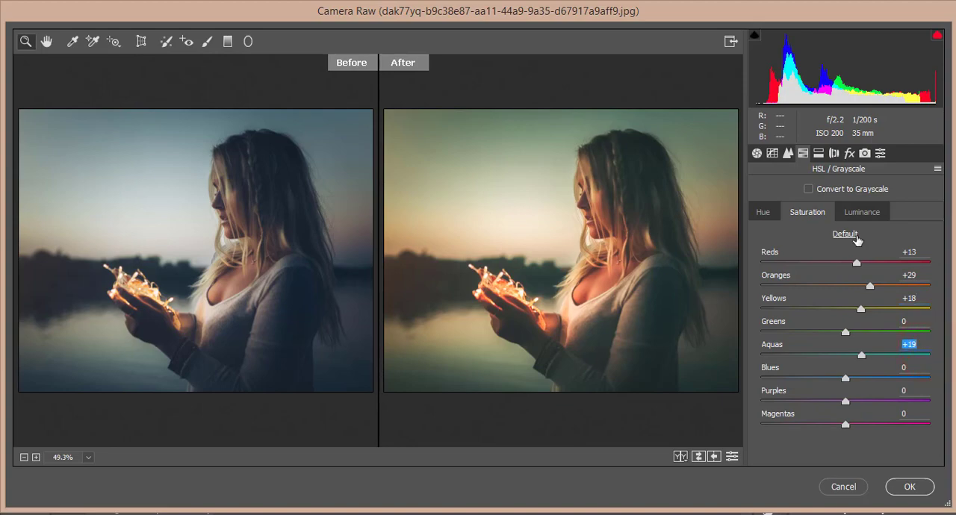
click(861, 211)
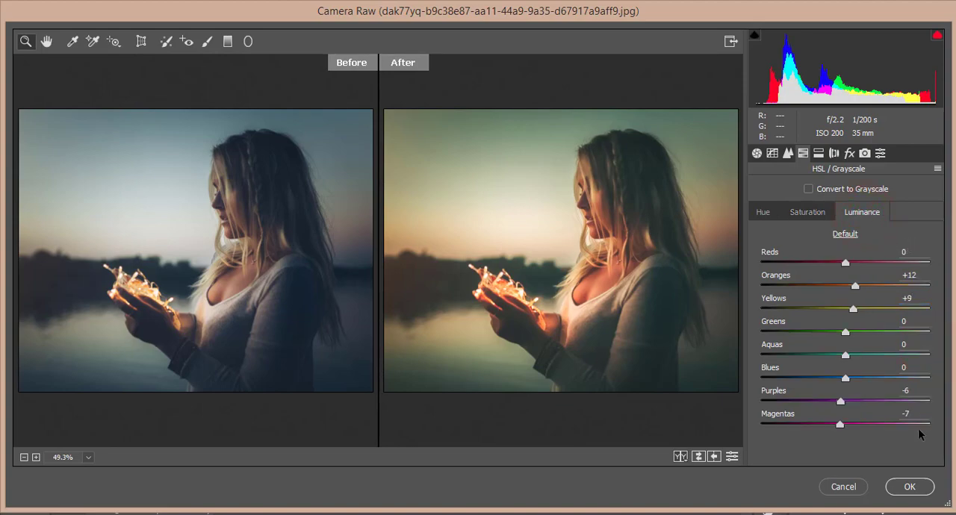
click(904, 275)
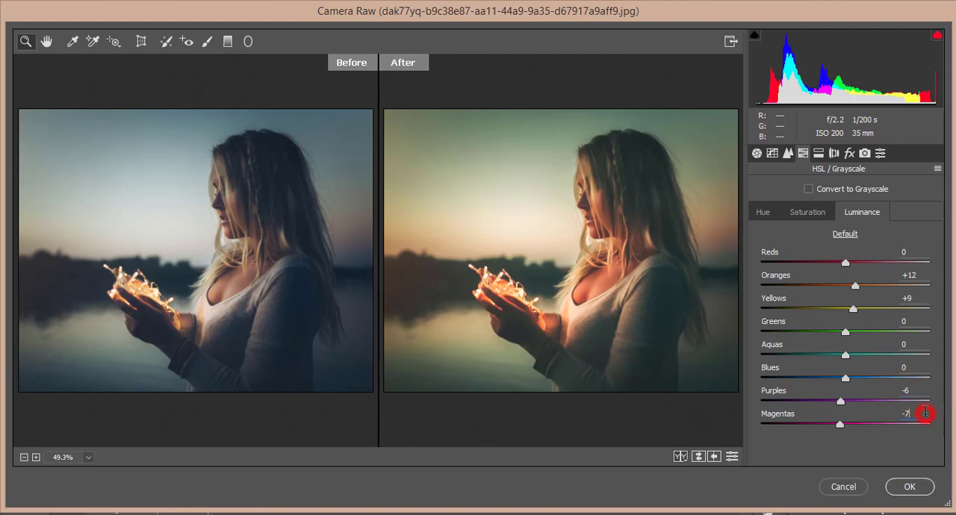
click(818, 153)
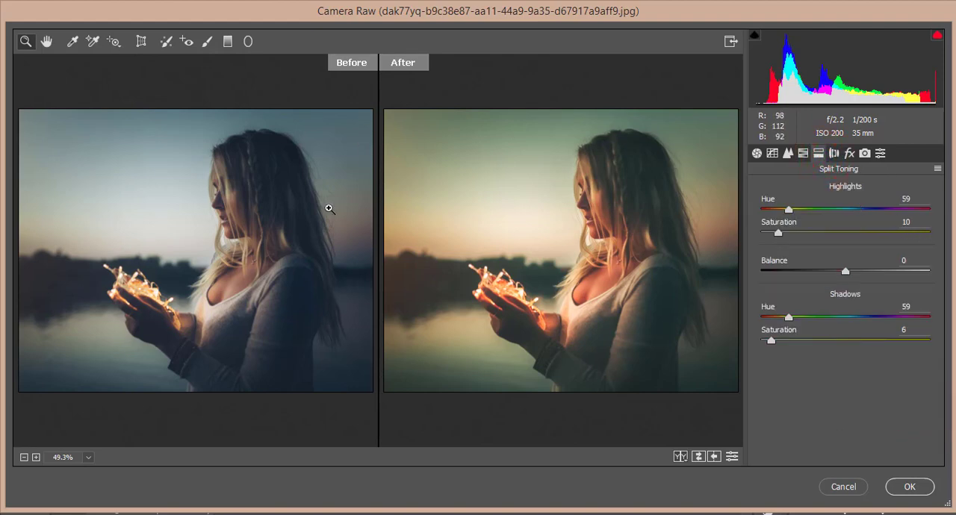
mouse_move(600, 367)
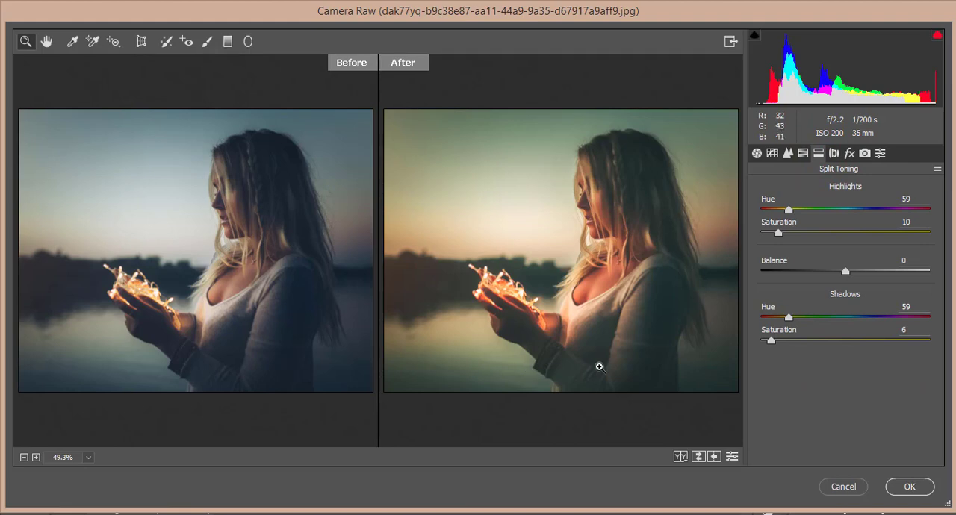
mouse_move(822, 224)
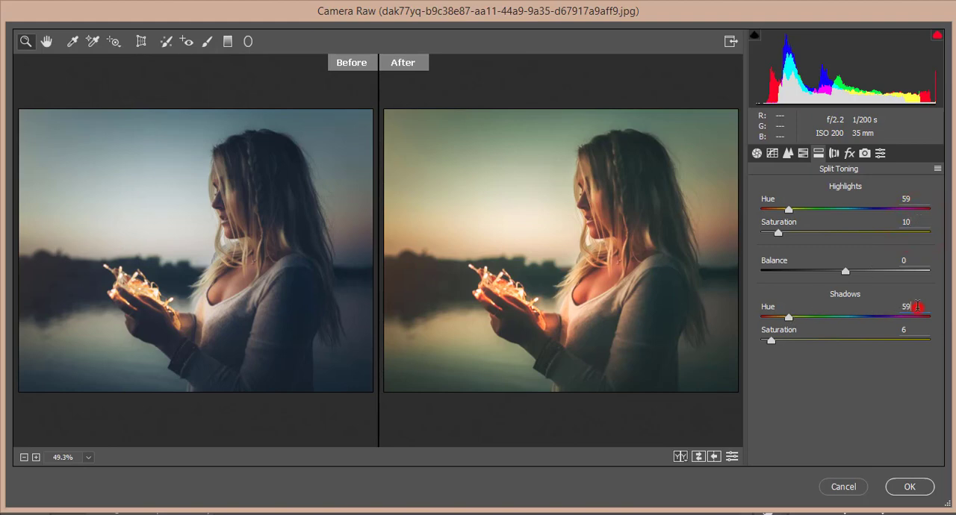
mouse_move(824, 345)
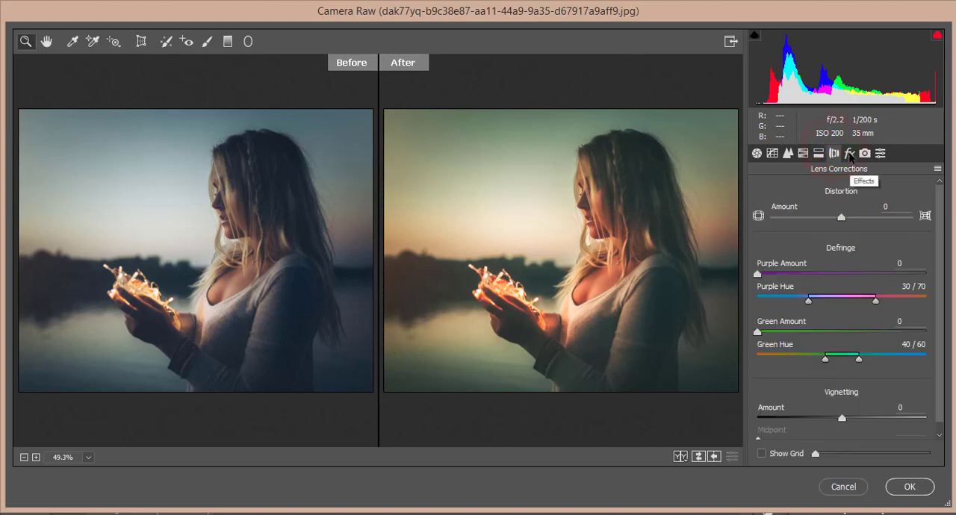
- Set Dehaze +7 and vignette -8, undo a trial Blue Primary hue shift, and apply
click(848, 153)
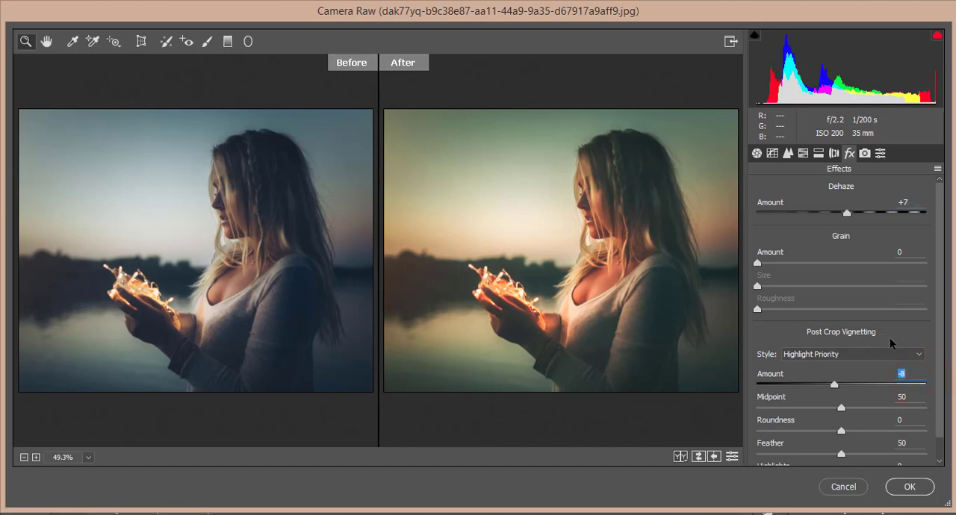
click(865, 153)
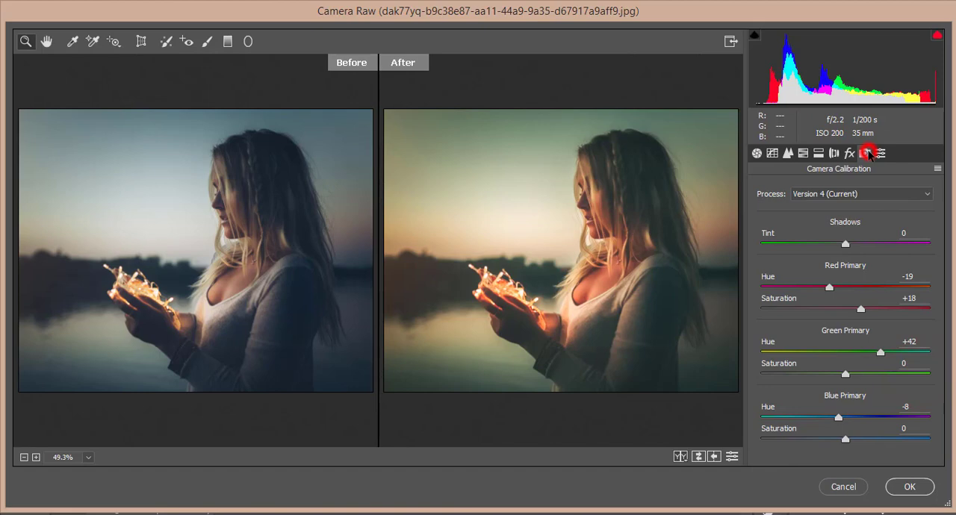
mouse_move(865, 153)
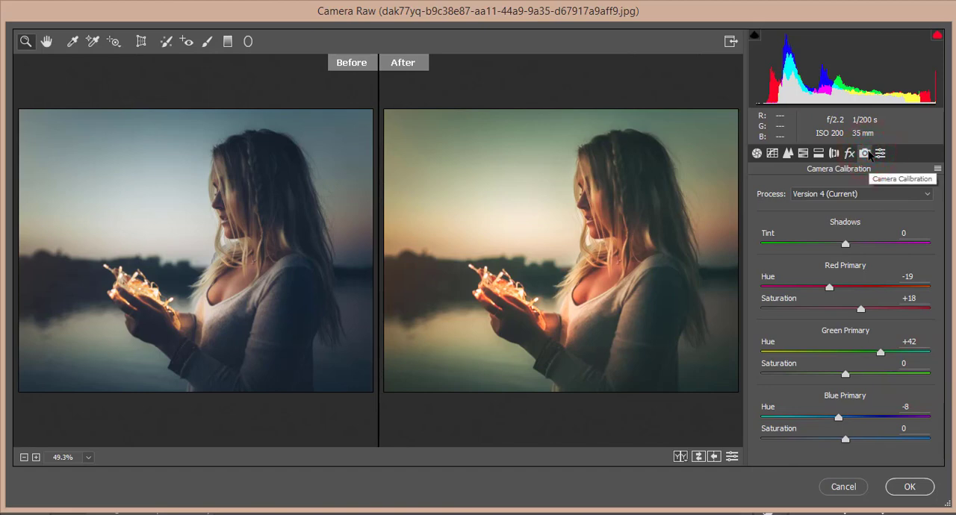
mouse_move(841, 419)
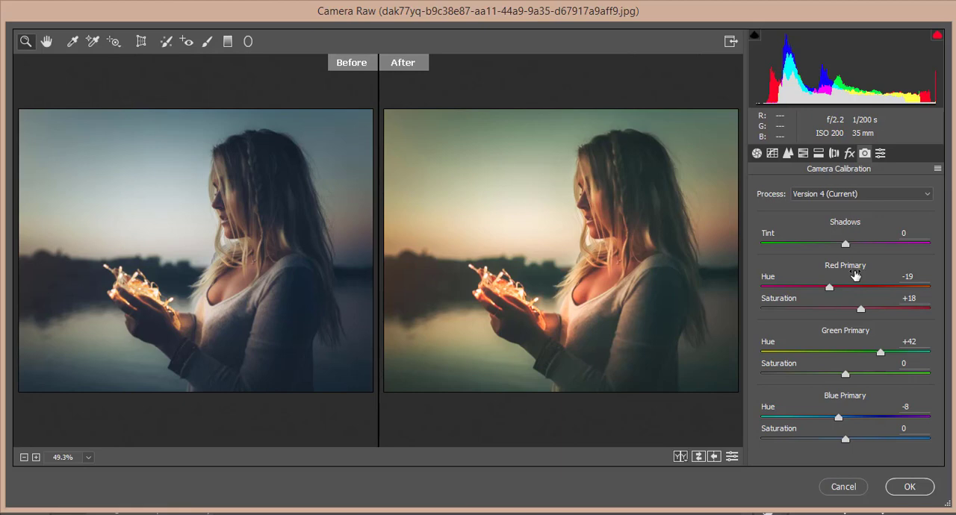
mouse_move(640, 217)
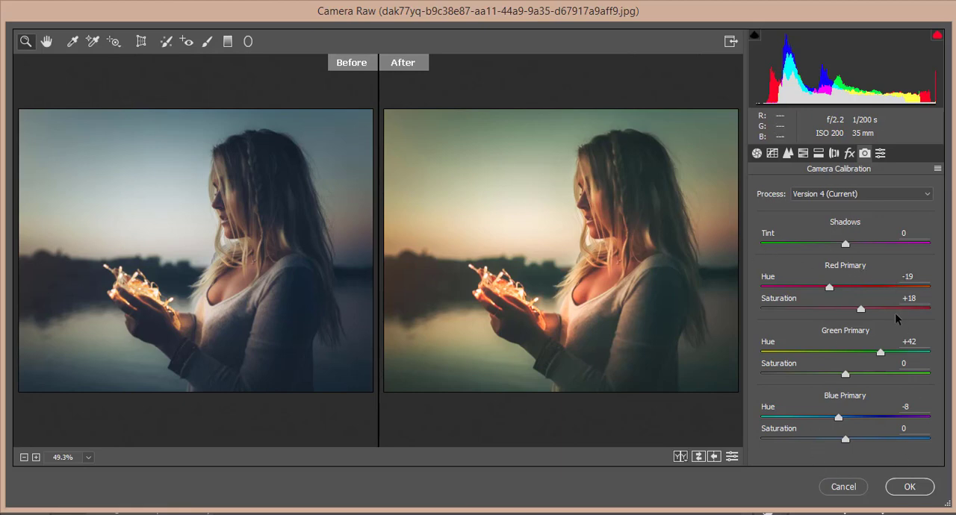
click(908, 276)
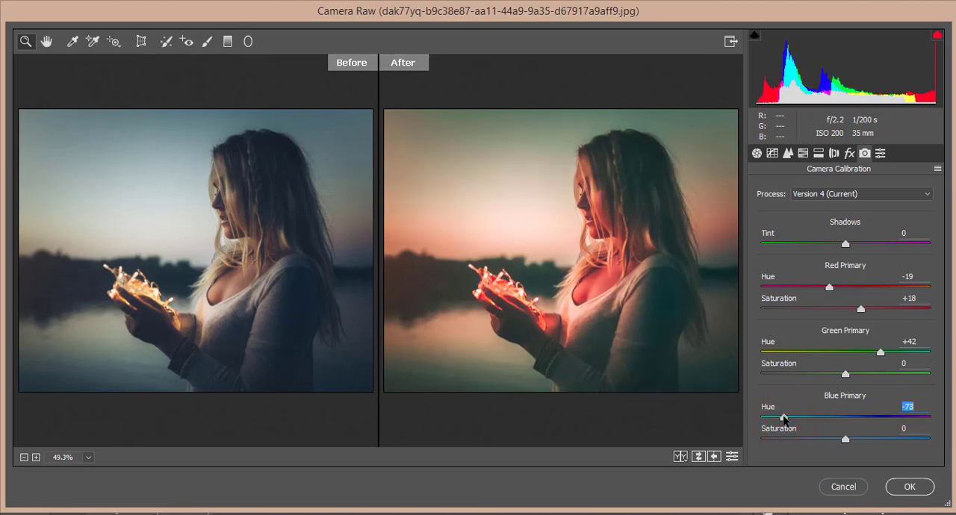
key(Ctrl+z)
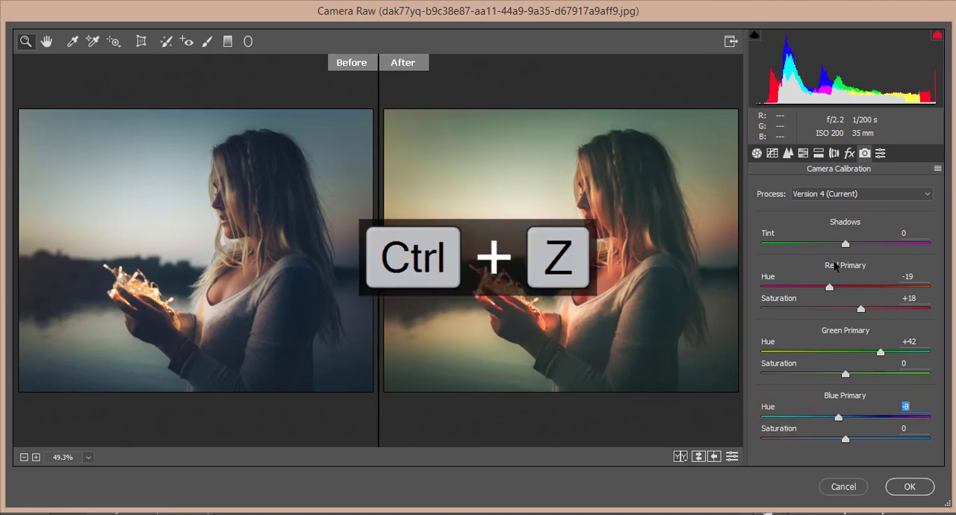
click(912, 487)
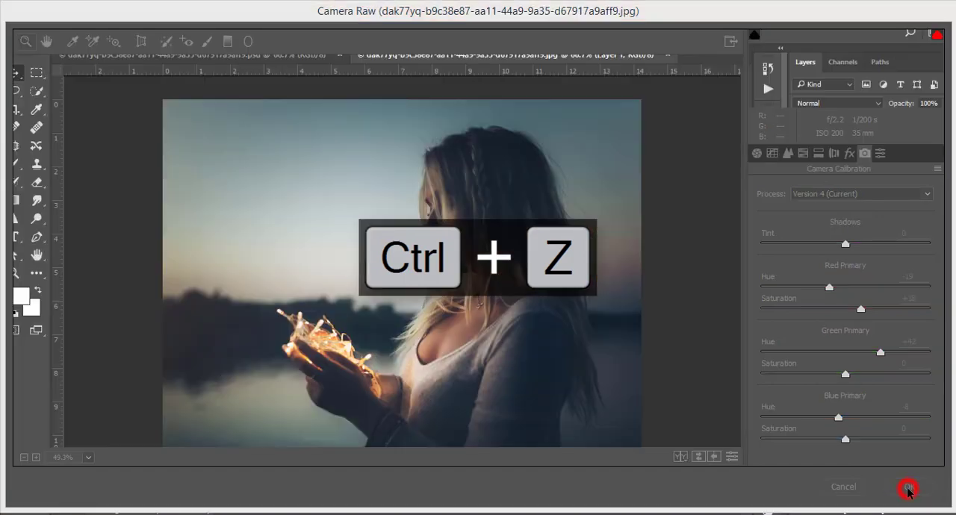
- Launch Nik Collection's Color Efex Pro 4 on the graded Layer 1
click(907, 490)
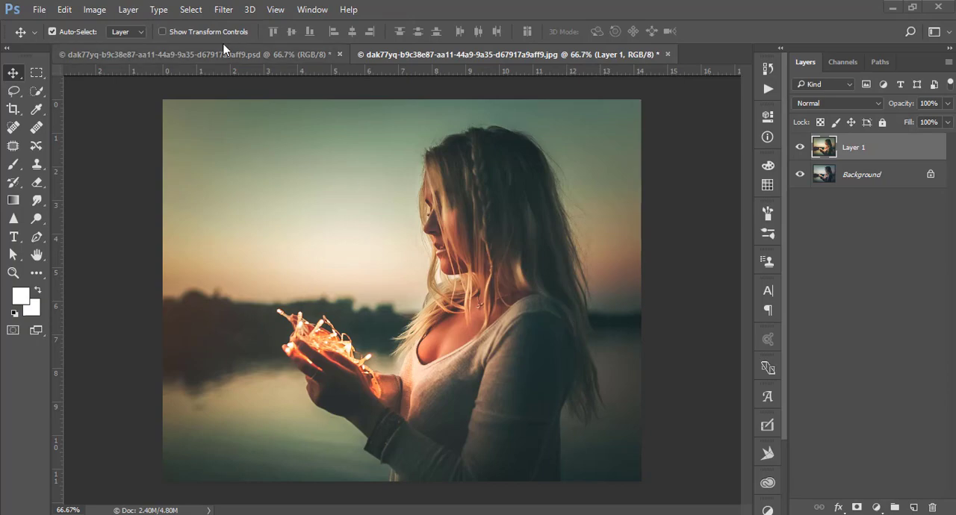
click(232, 9)
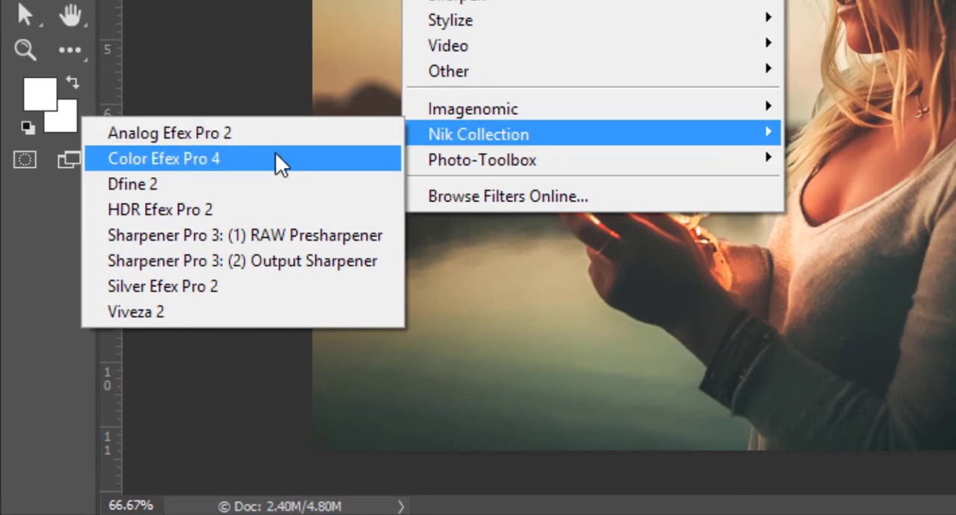
click(164, 158)
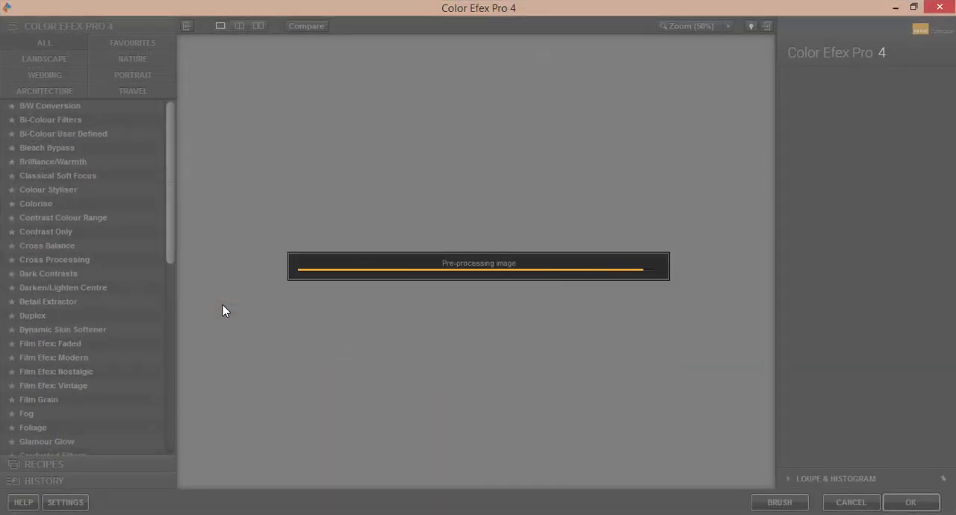
- Apply Cross Processing, comparing B04 and LT04 before settling on method L02 at 33%
click(55, 259)
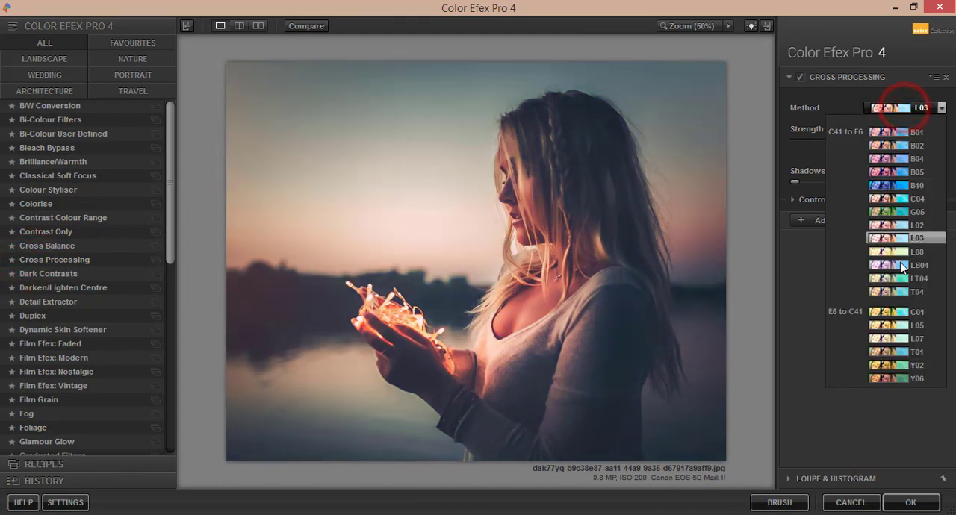
click(916, 225)
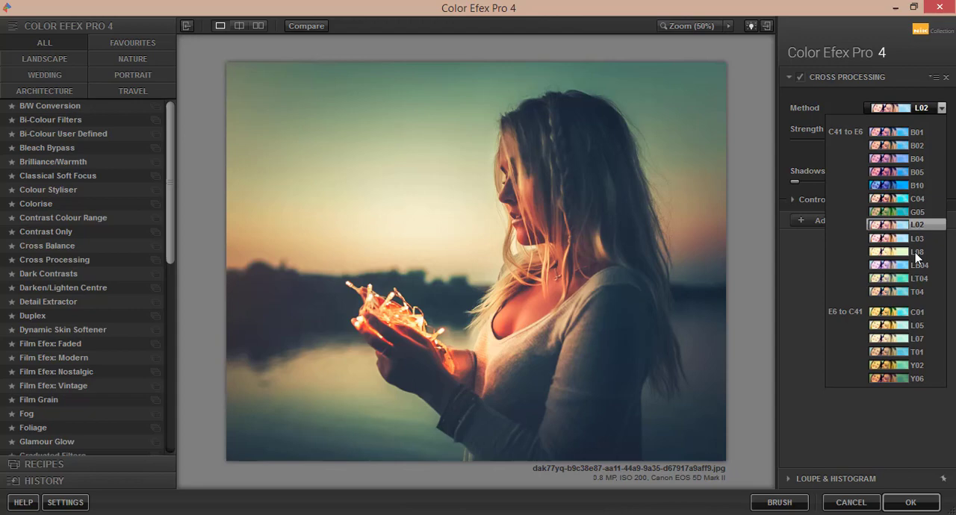
click(891, 159)
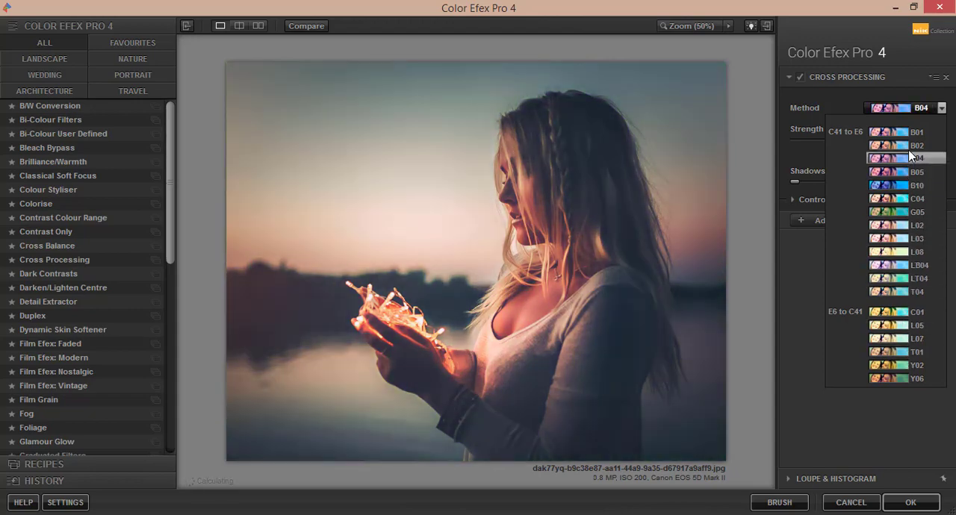
click(915, 279)
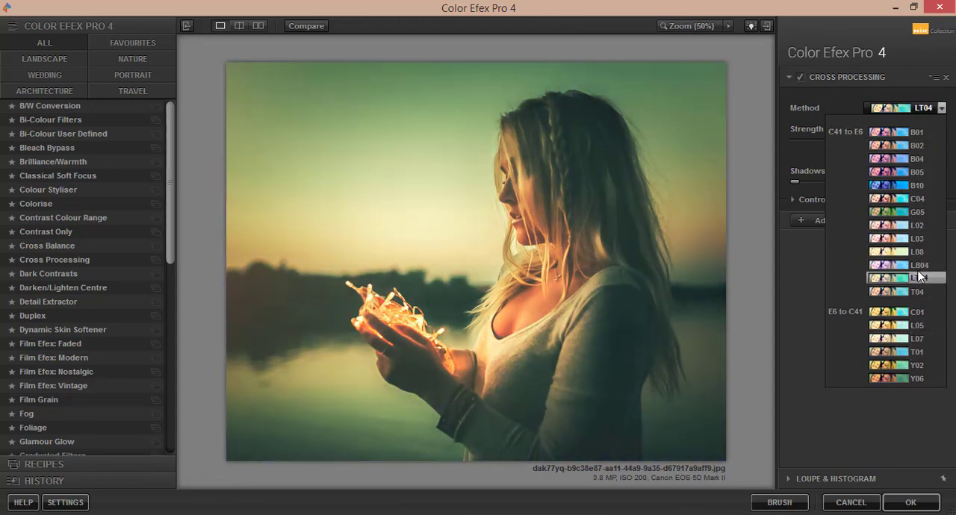
click(904, 225)
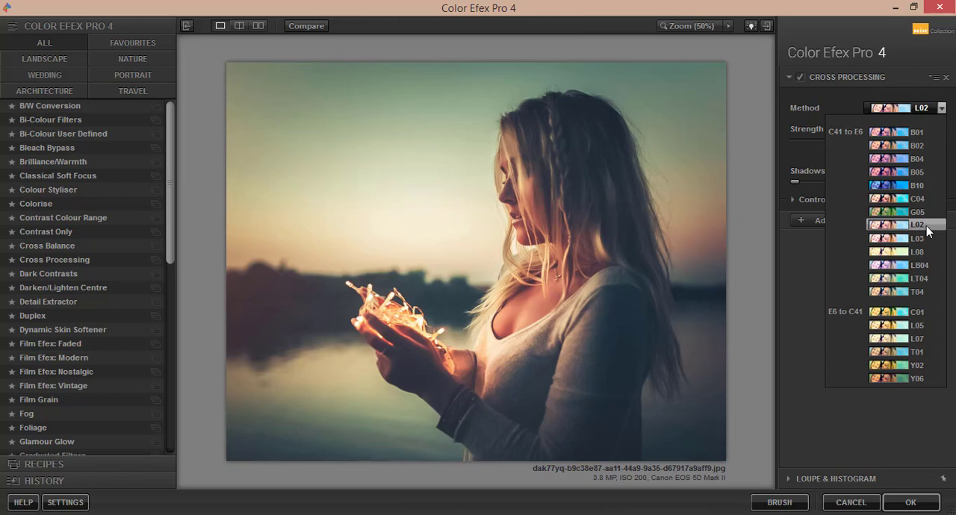
click(901, 225)
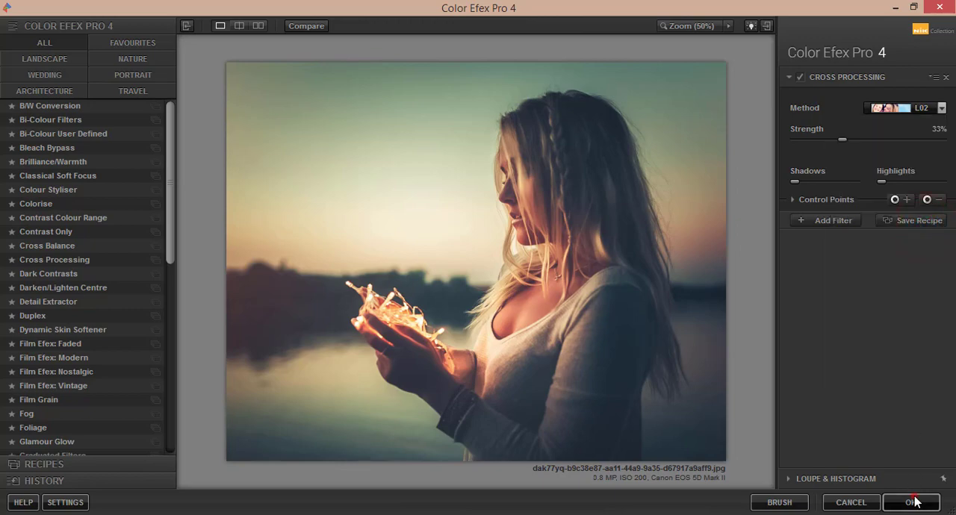
click(906, 503)
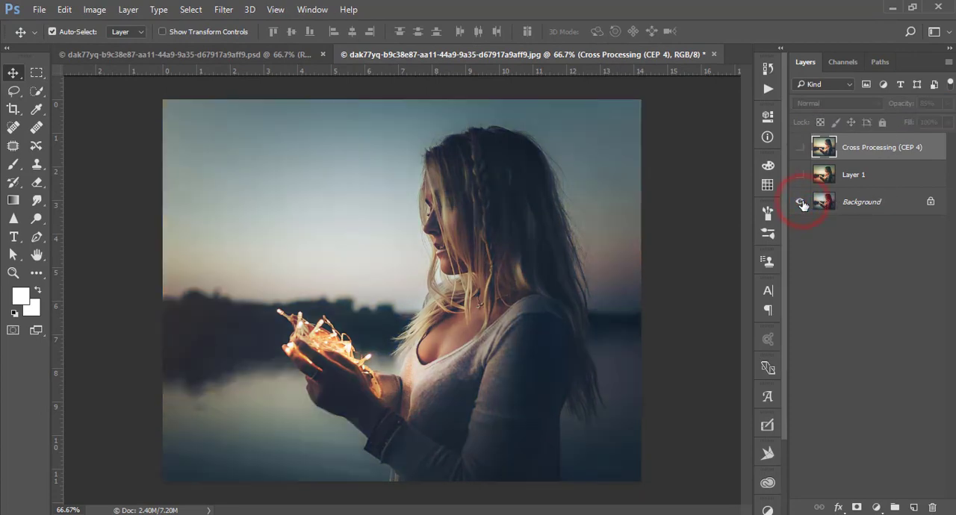
- Make all three layers visible and set the Cross Processing layer to 85% opacity
click(802, 202)
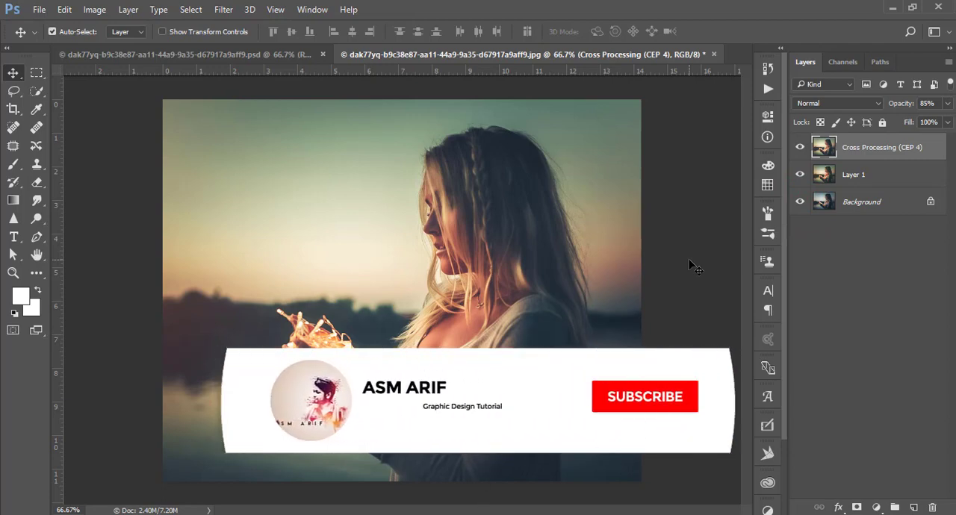
click(645, 396)
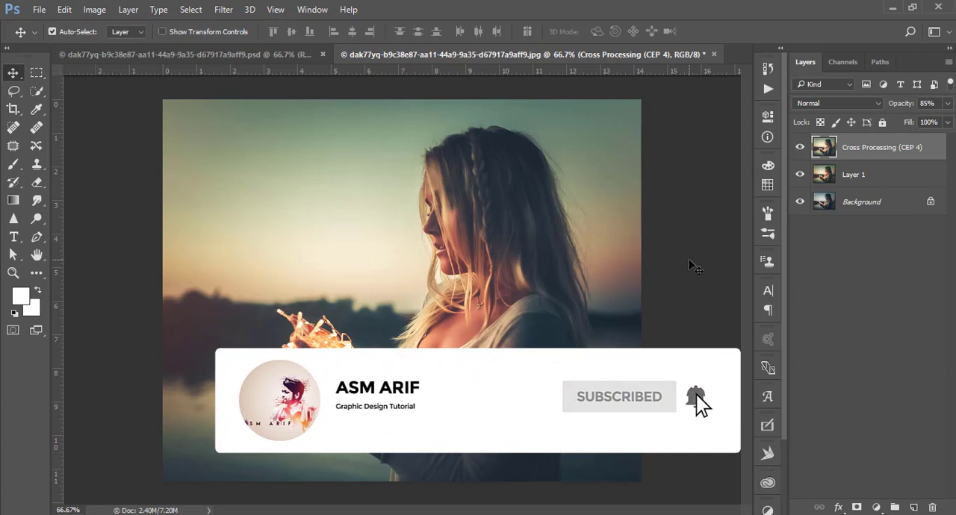